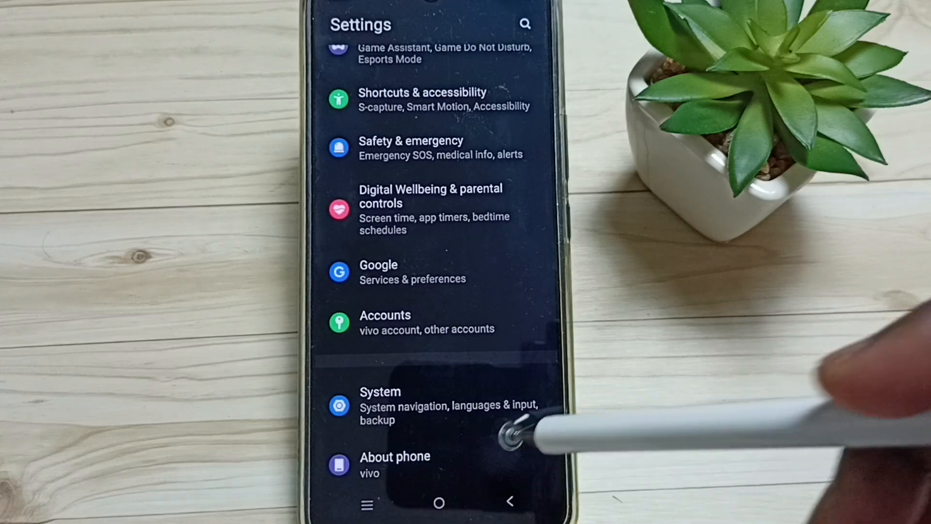
Reach Software information under About phone to unlock Developer options via Build number
click(393, 463)
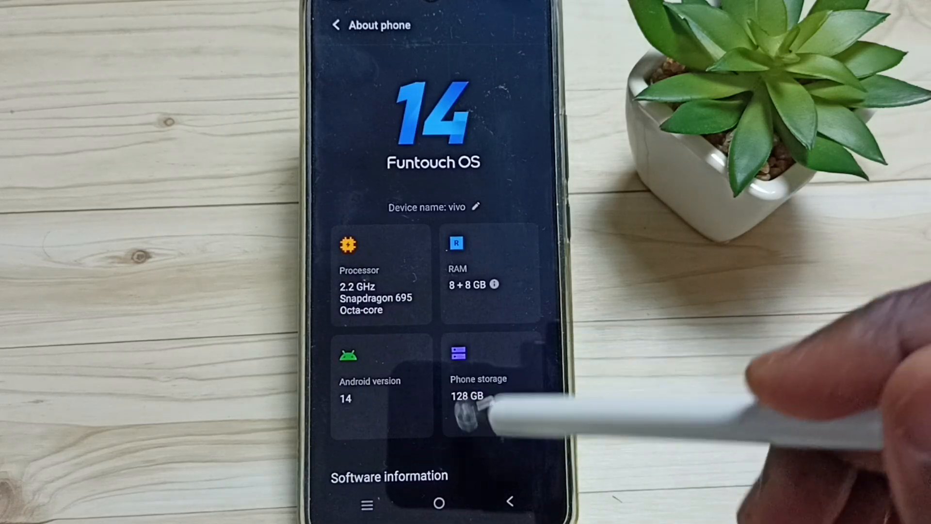
scroll(down, 3)
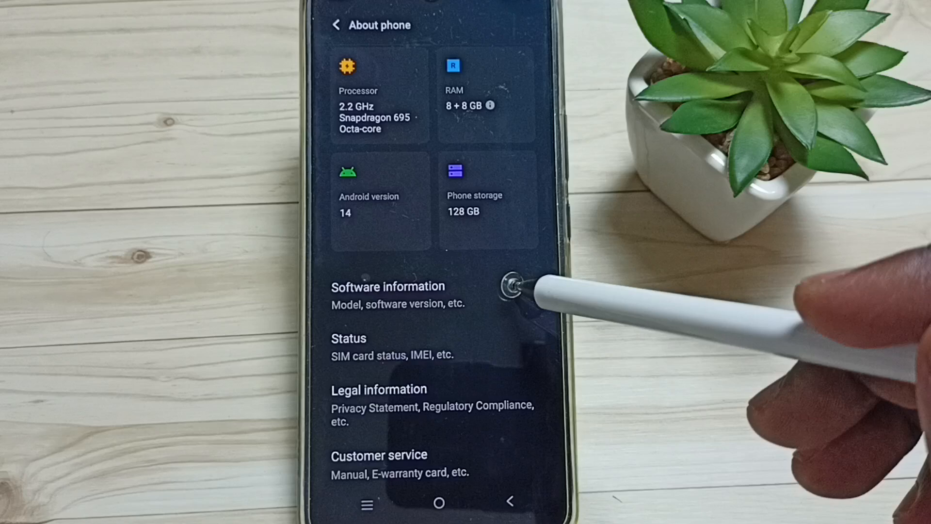
click(388, 295)
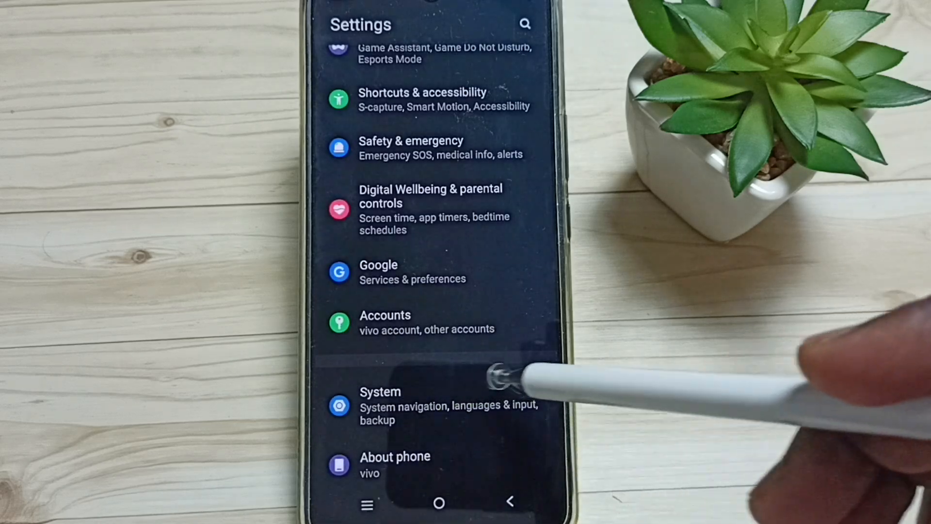
Enter Developer options from the System settings page
click(400, 404)
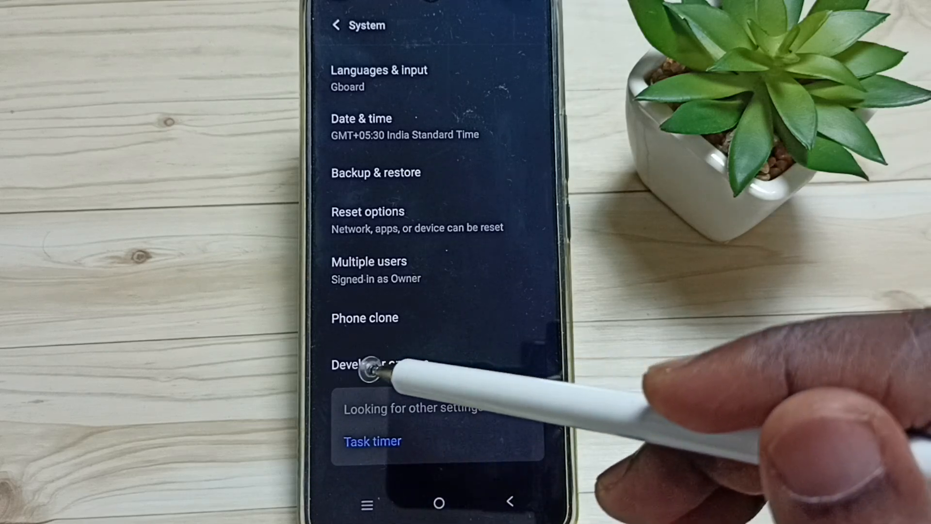
click(371, 364)
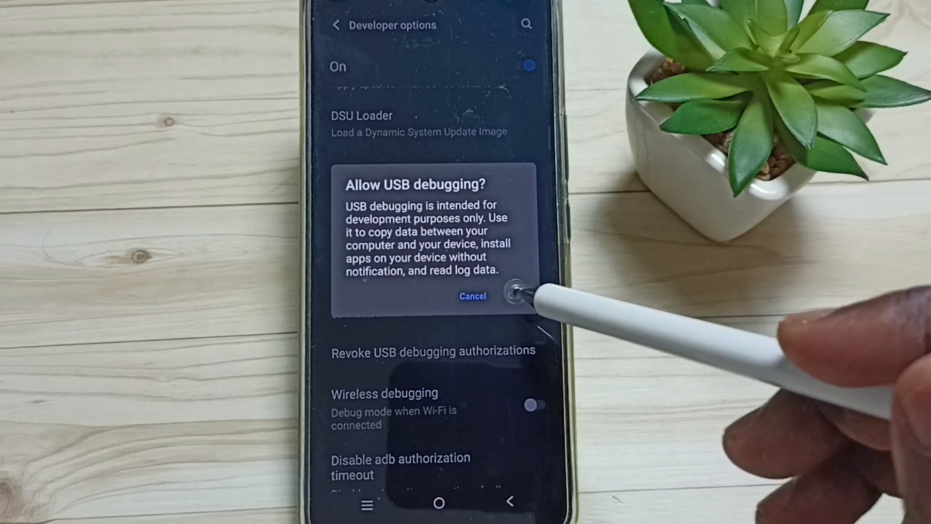
Confirm the Allow USB debugging warning, then switch USB debugging back off
click(514, 295)
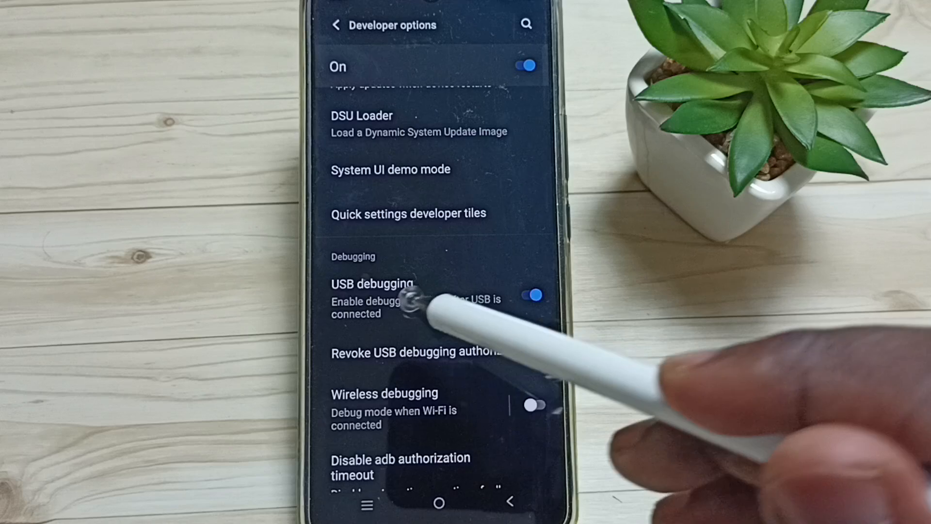
click(534, 295)
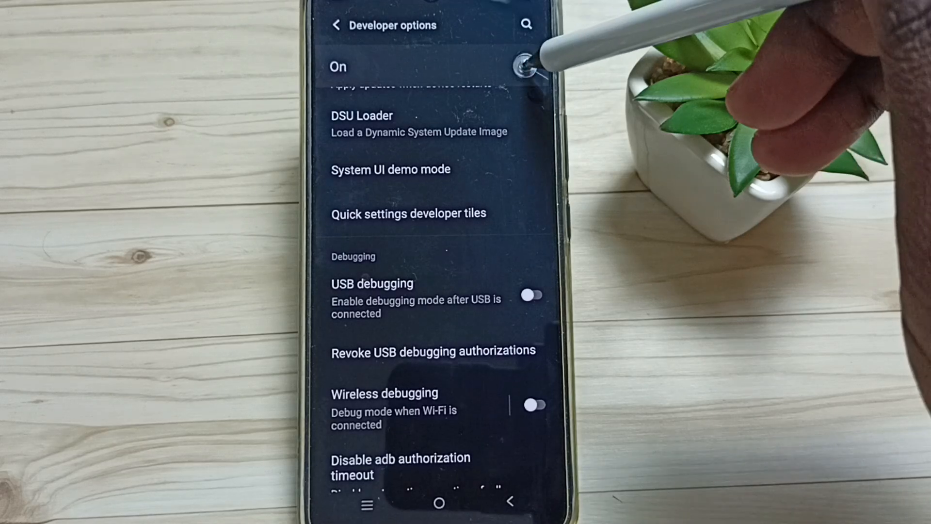
Turn the master Developer options toggle Off, greying out all its settings
click(525, 64)
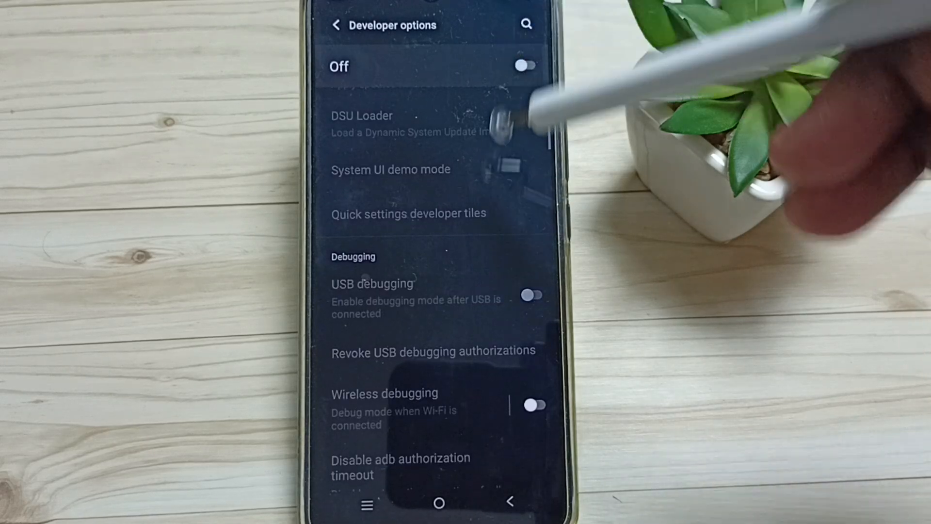